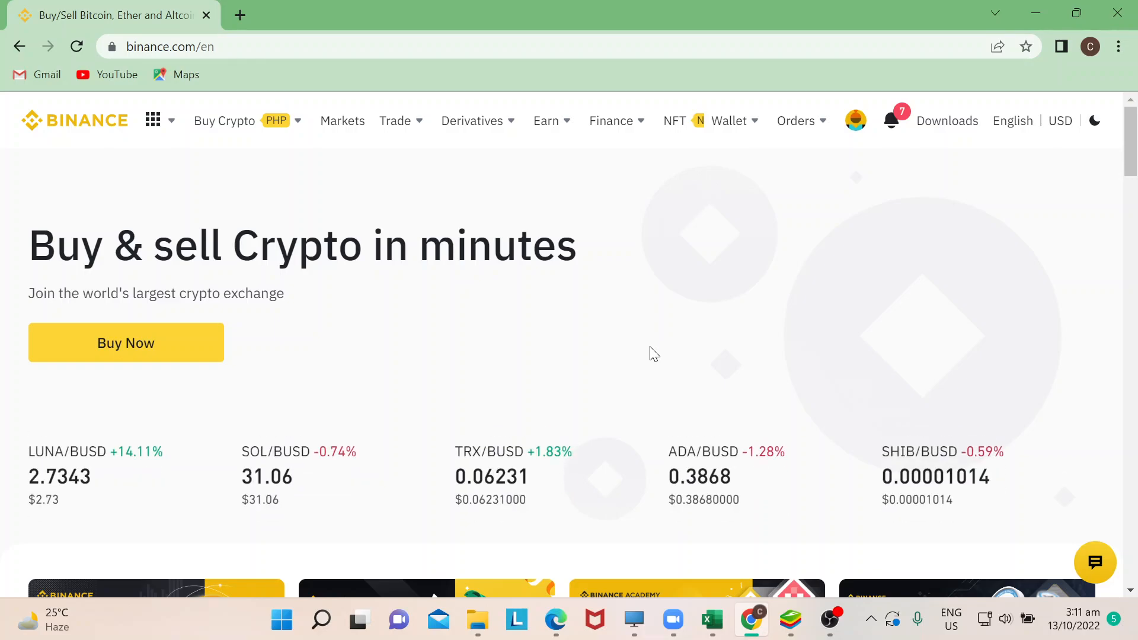
pyautogui.moveTo(820, 254)
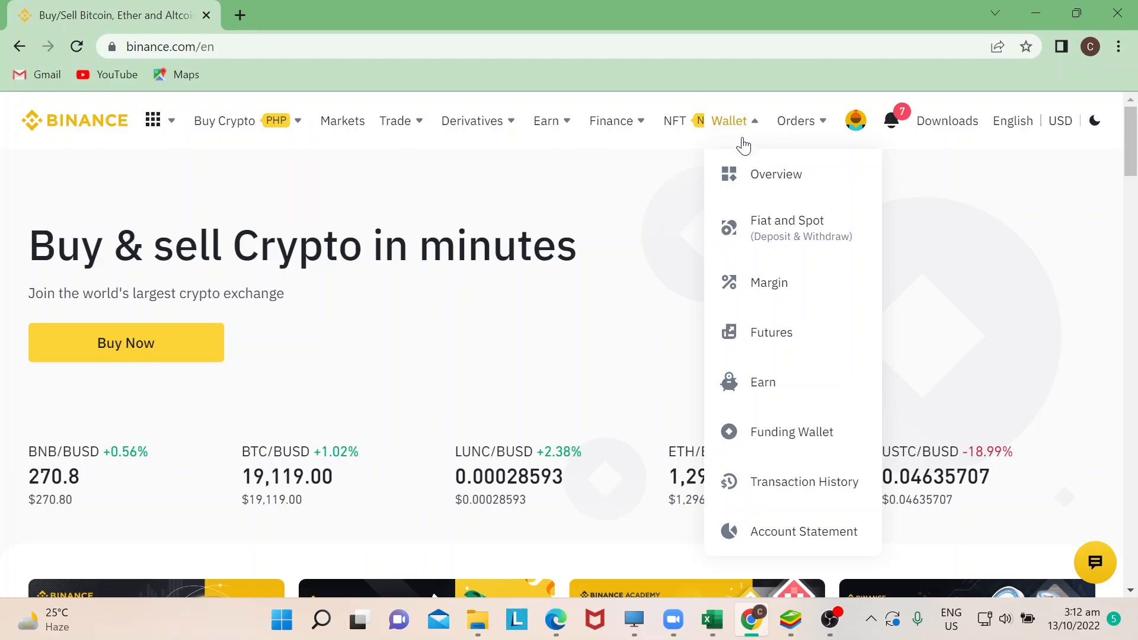
pyautogui.moveTo(769, 282)
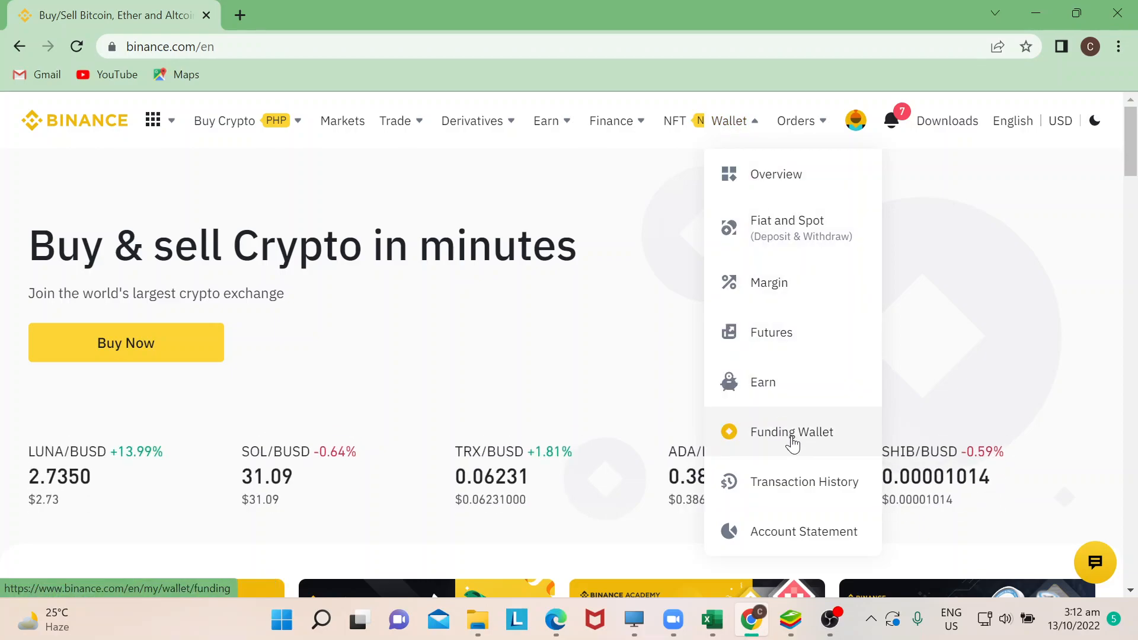
# Show the Binance Funding wallet asset list and dismiss the notifications prompt.
pyautogui.click(791, 431)
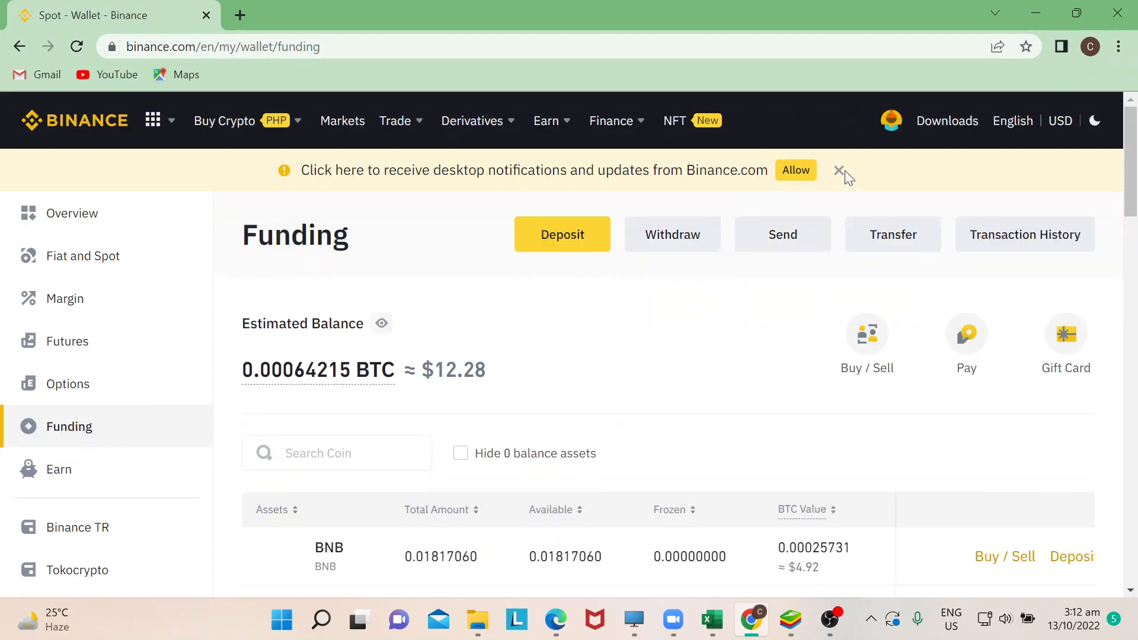
pyautogui.click(796, 170)
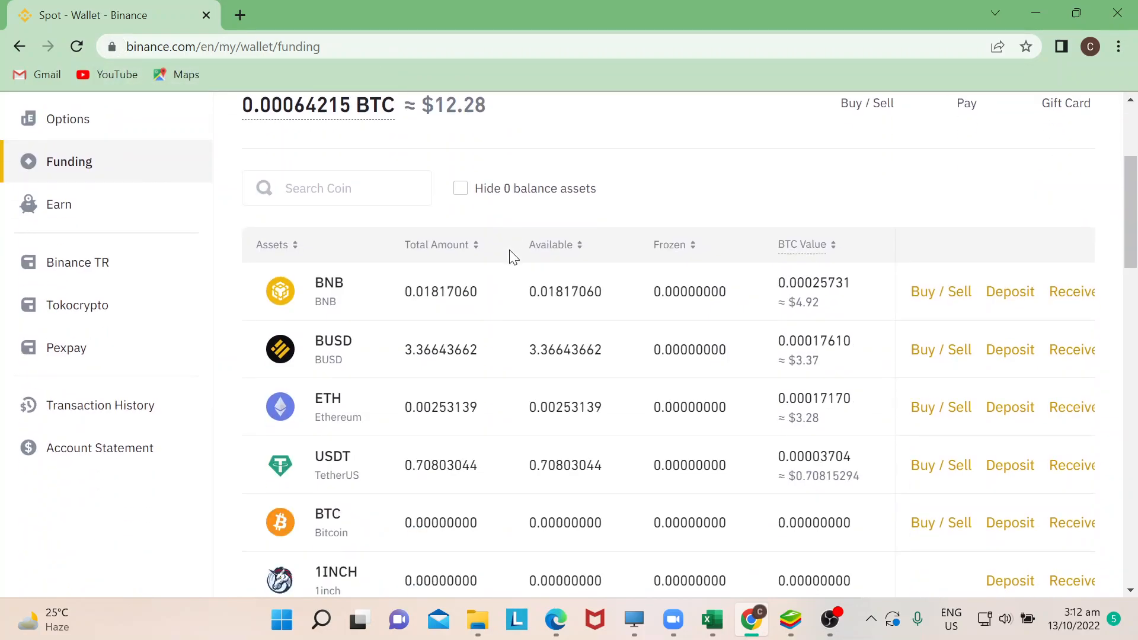
pyautogui.moveTo(715, 324)
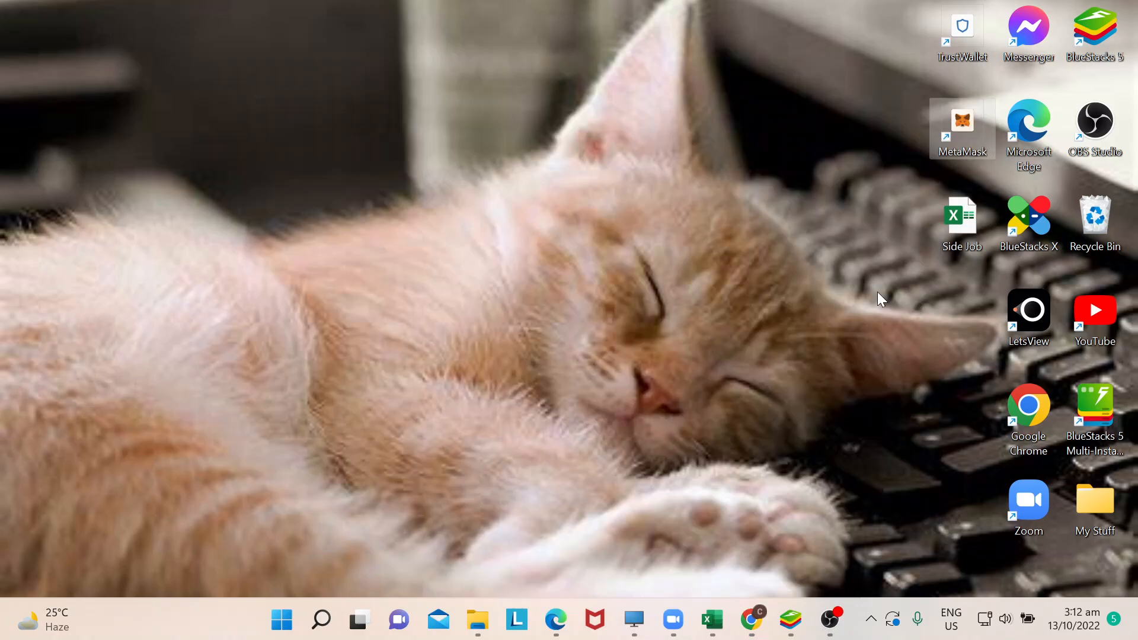
# Launch MetaMask from the desktop and switch its network to BNB Smart Chain.
pyautogui.doubleClick(961, 130)
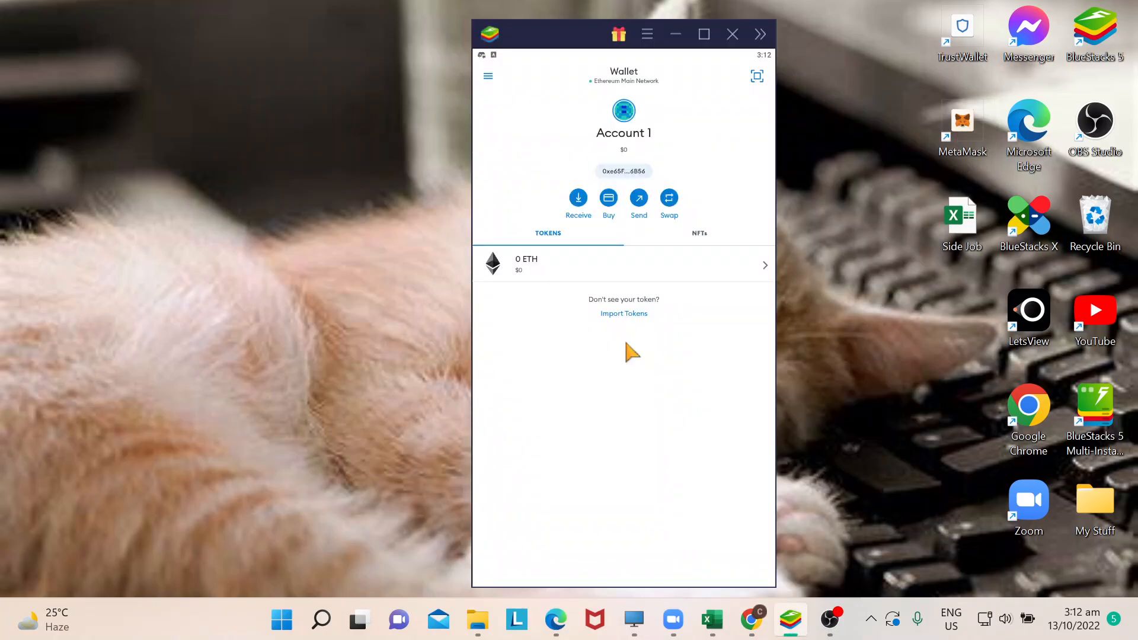
pyautogui.moveTo(630, 78)
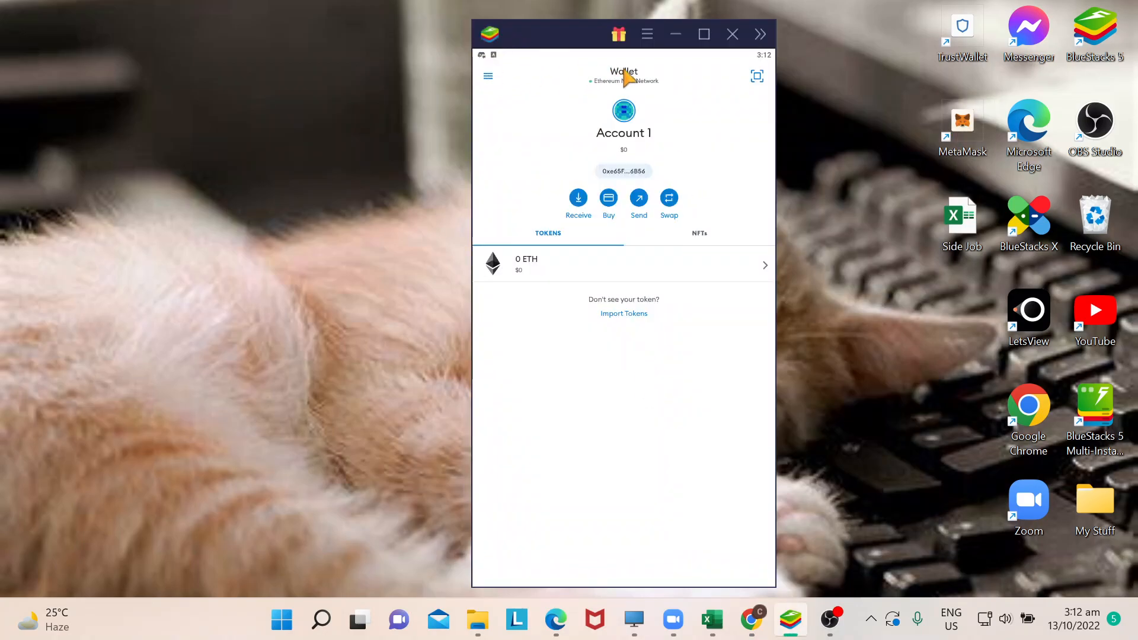
pyautogui.moveTo(680, 397)
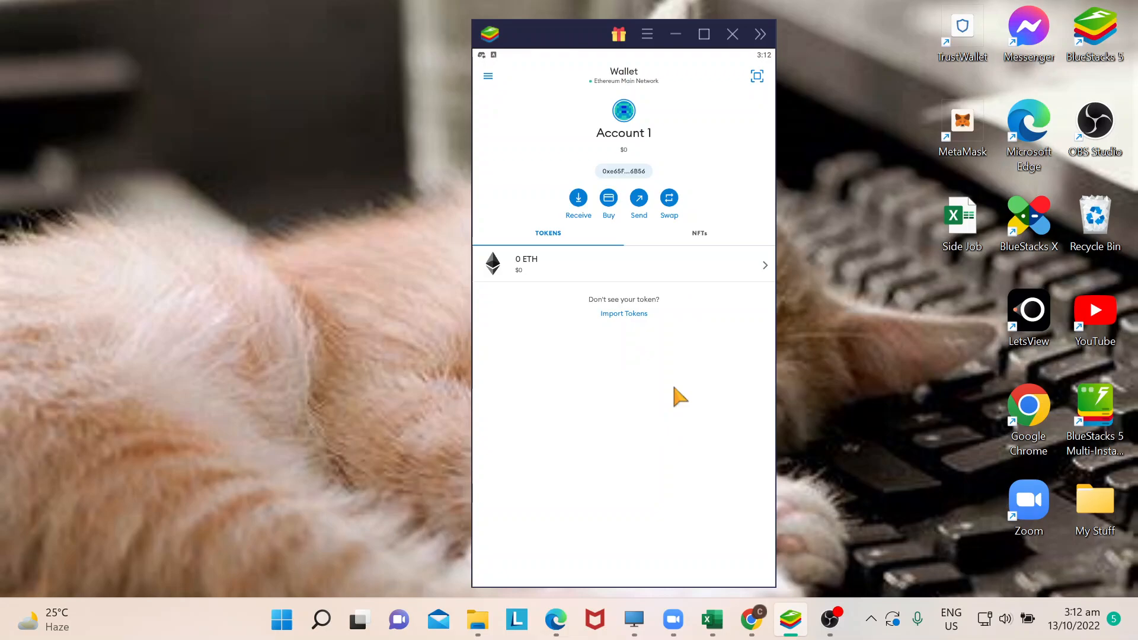
pyautogui.moveTo(613, 94)
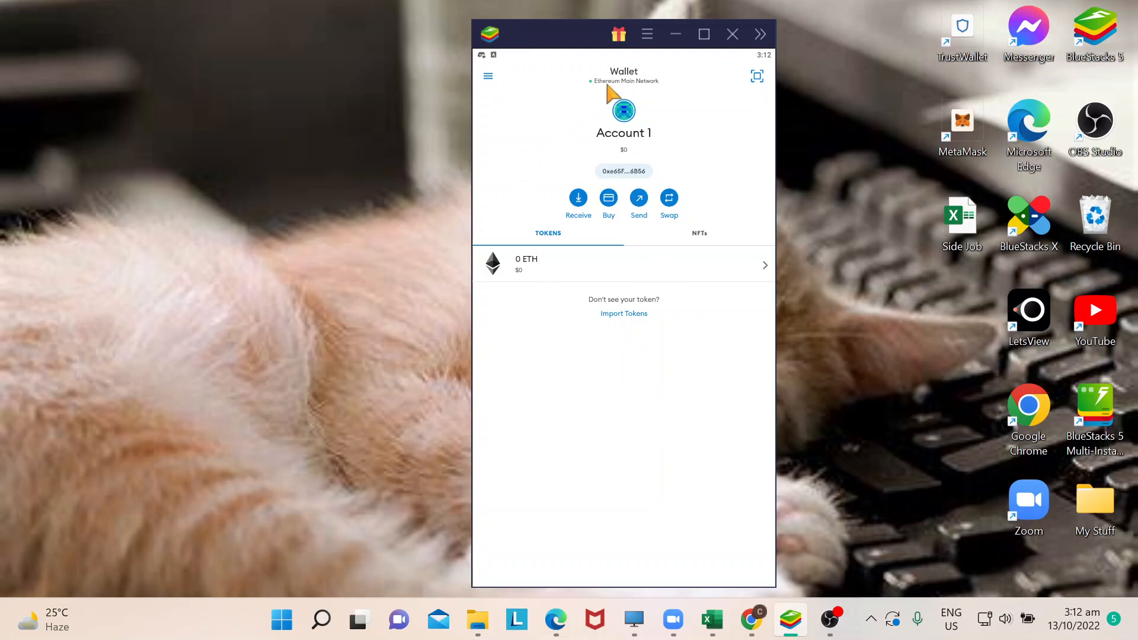
pyautogui.click(624, 80)
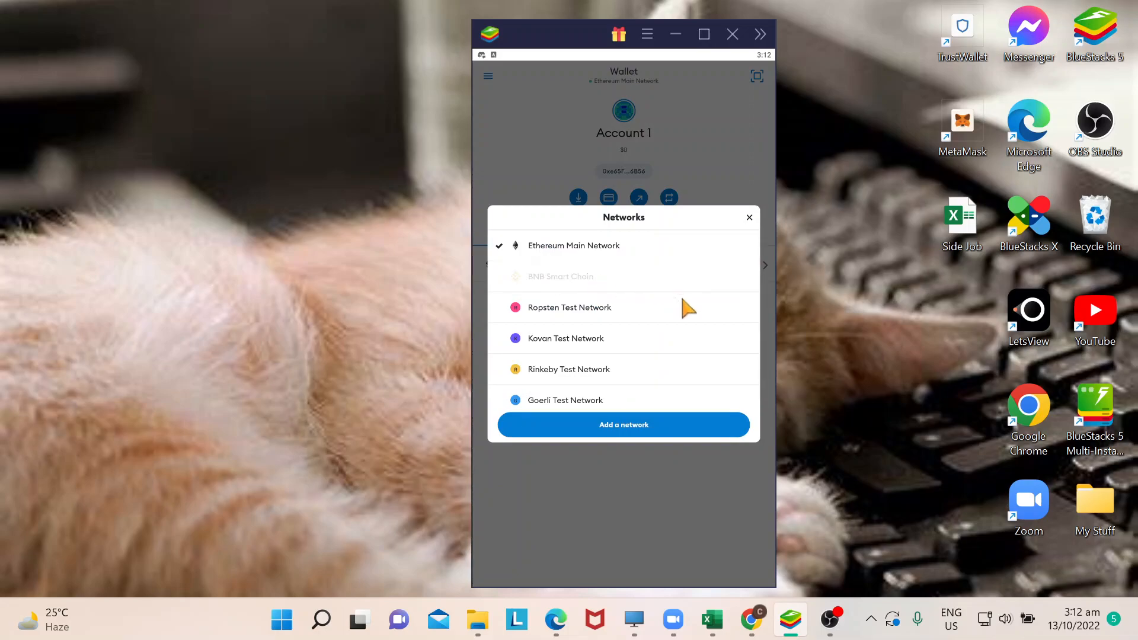
pyautogui.click(560, 275)
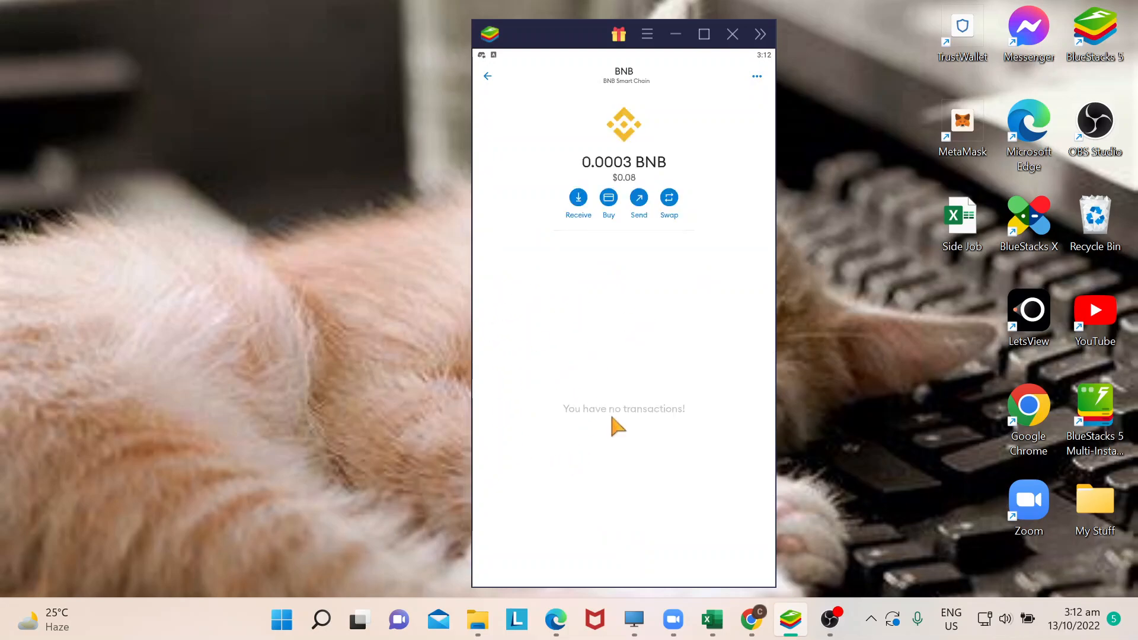
# Copy the MetaMask BNB receiving address and return to the browser.
pyautogui.click(578, 197)
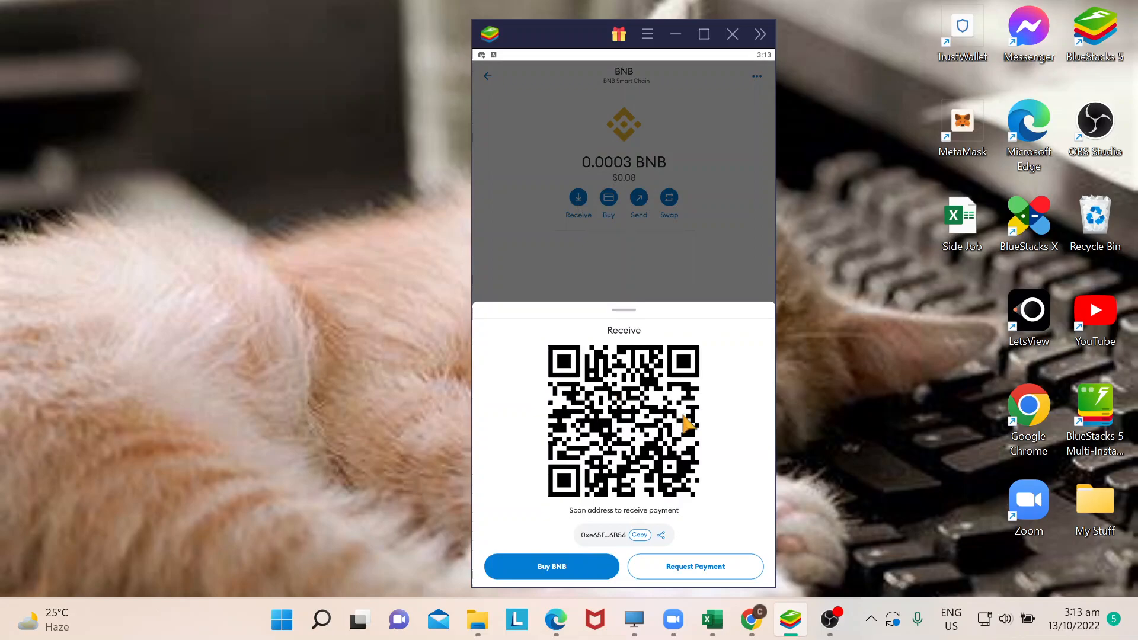
pyautogui.moveTo(671, 336)
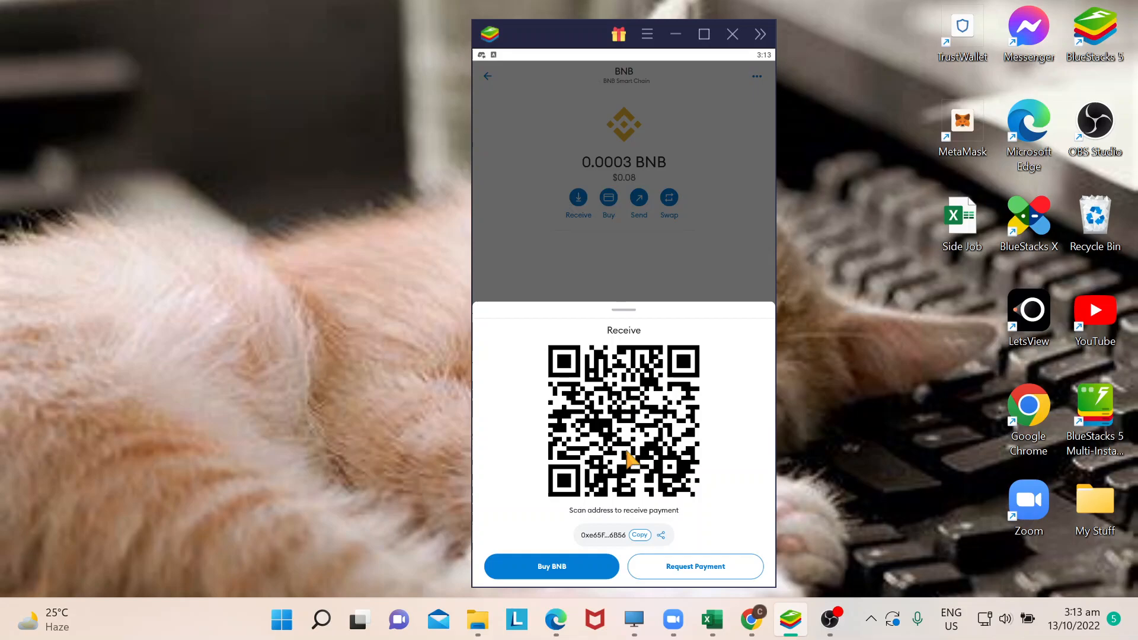
pyautogui.click(639, 535)
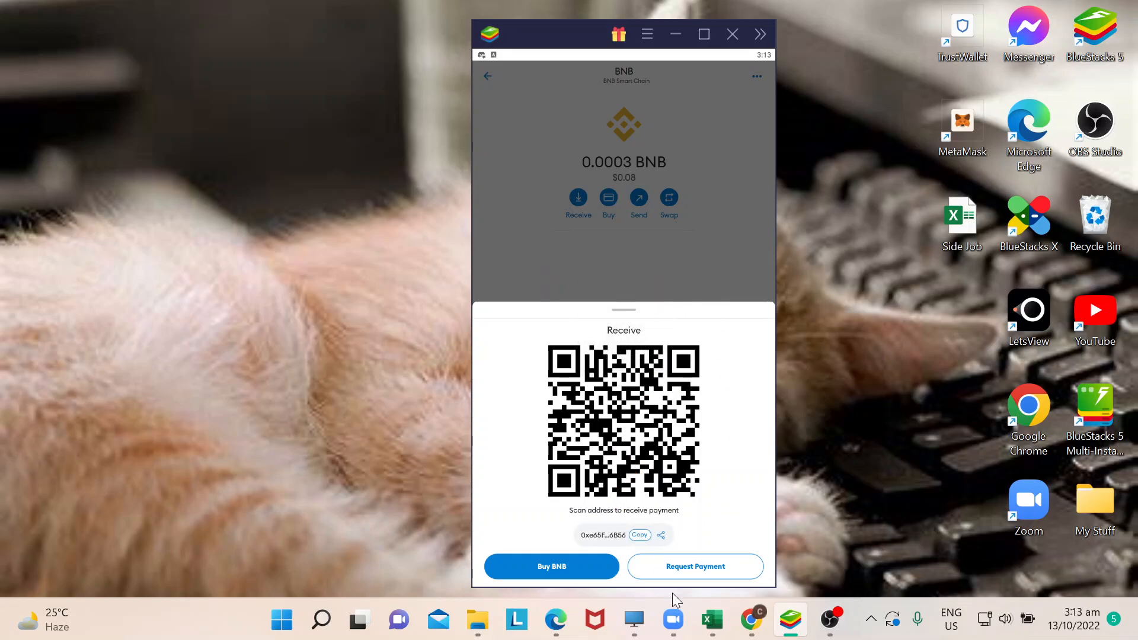
pyautogui.click(751, 621)
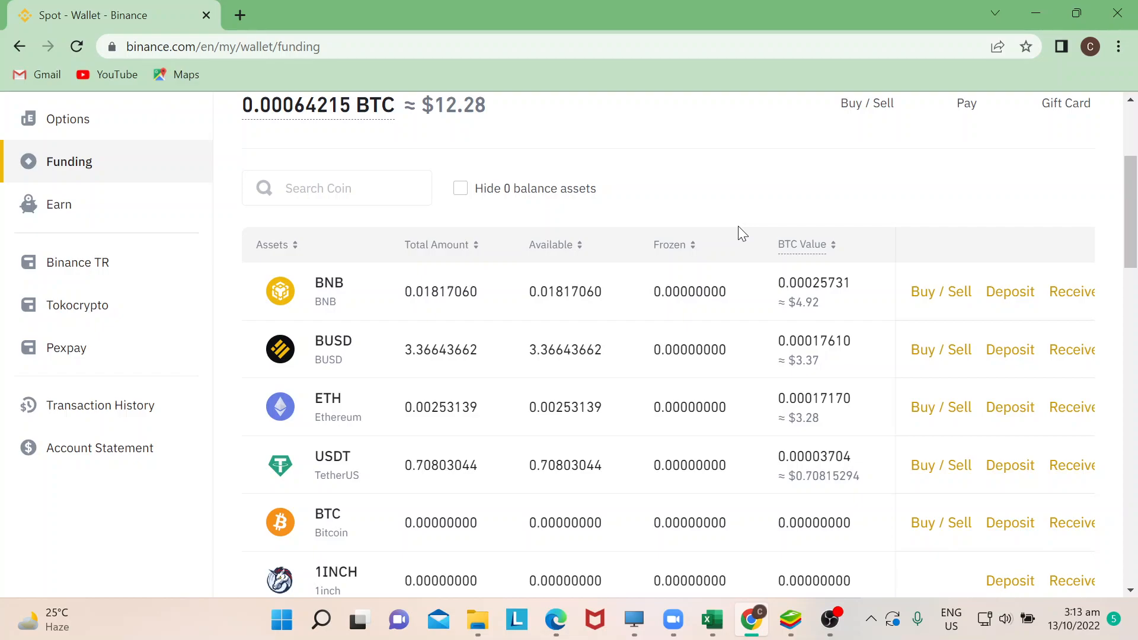
pyautogui.moveTo(844, 194)
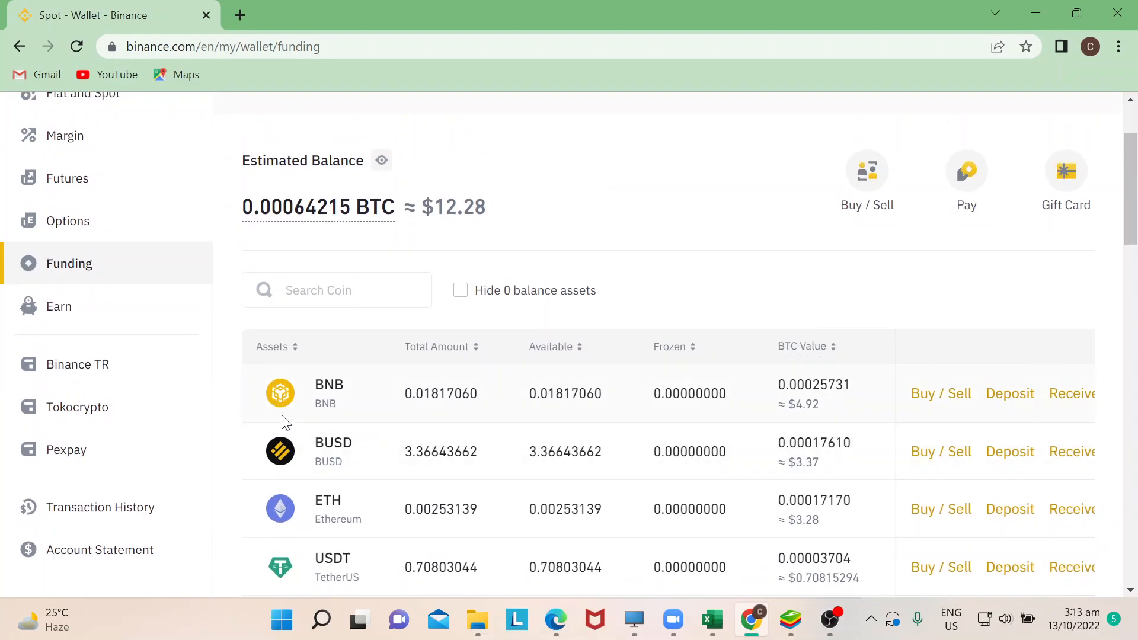
# Start a BNB withdrawal from the BNB row's more-actions menu.
pyautogui.click(1069, 394)
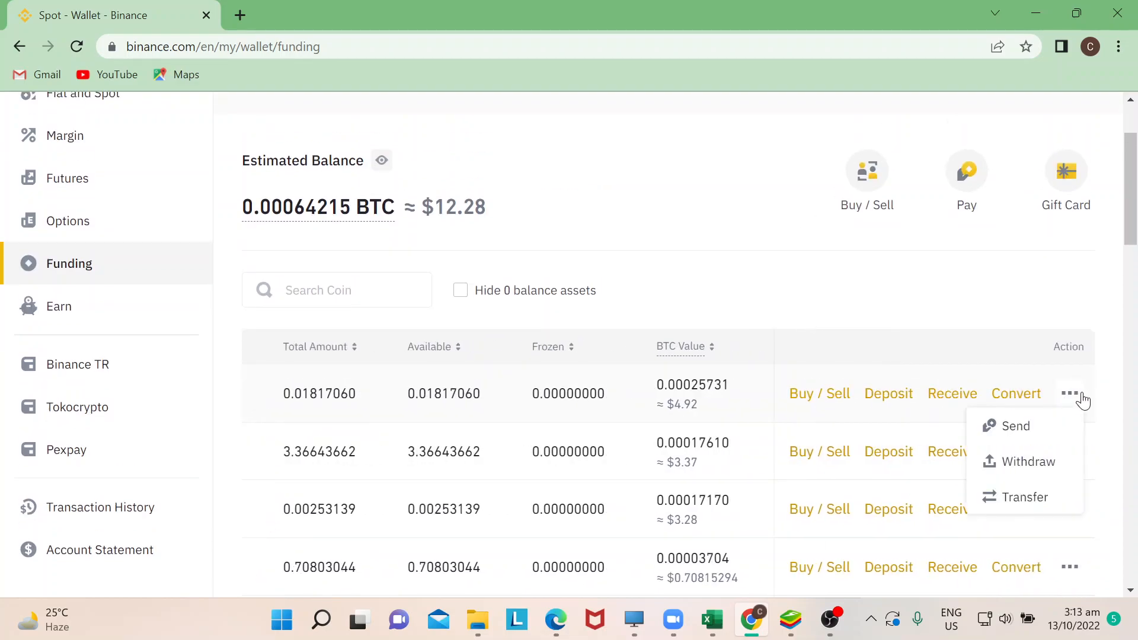
pyautogui.moveTo(1028, 461)
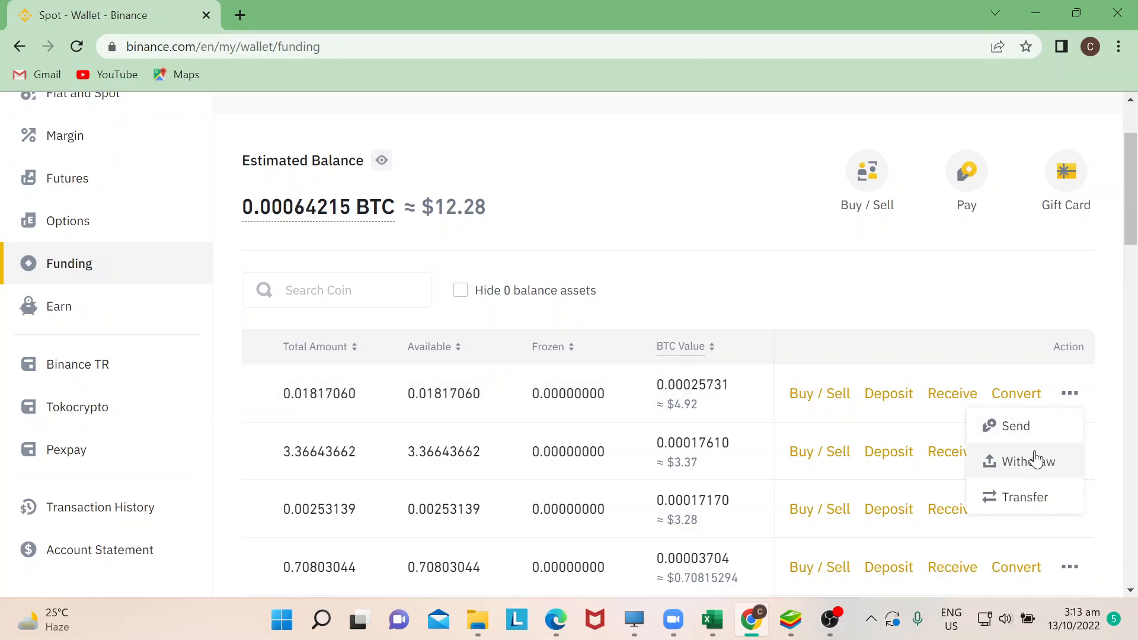
pyautogui.click(1019, 461)
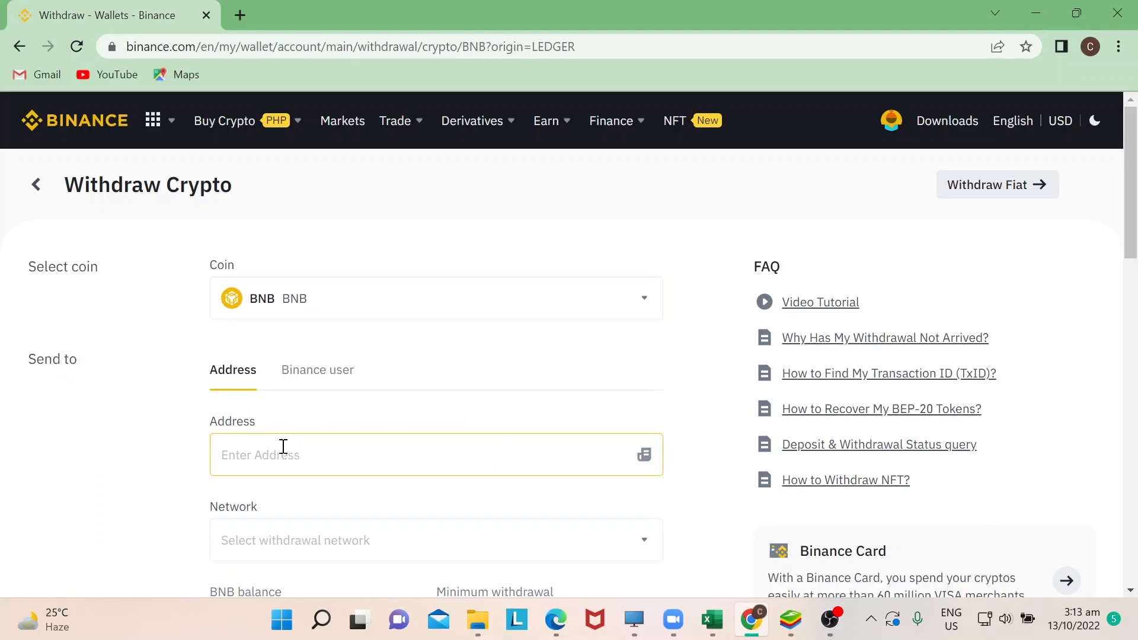
pyautogui.write('0xe65F4Cc1c4fB8f528cBA1a28ca954847BFE86B56')
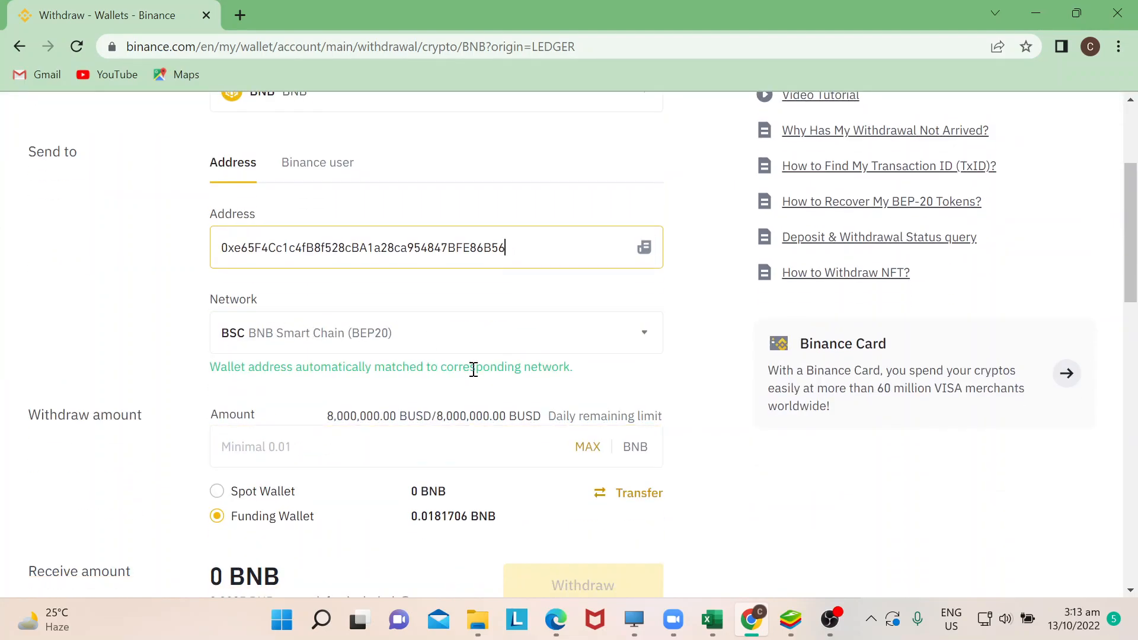
pyautogui.click(587, 446)
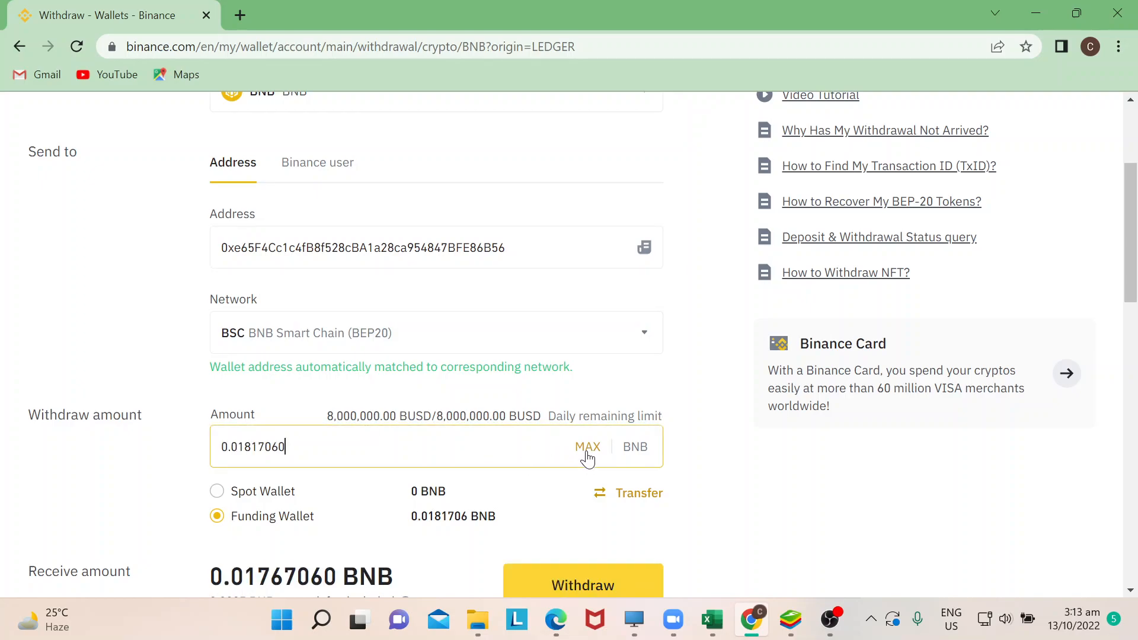
pyautogui.scroll(-3)
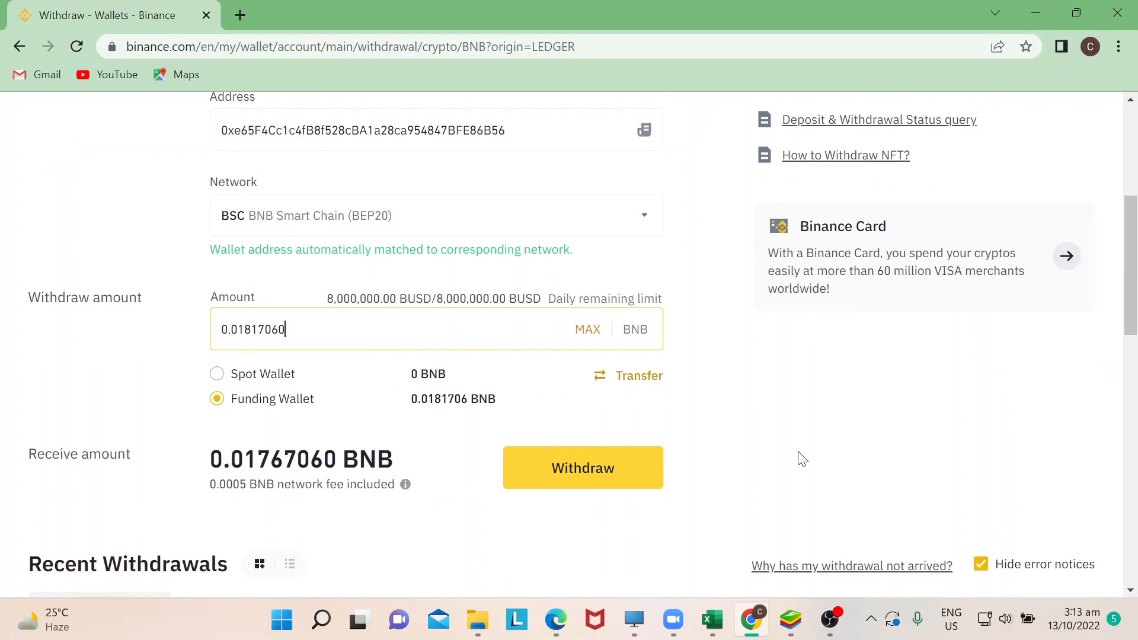
pyautogui.moveTo(582, 468)
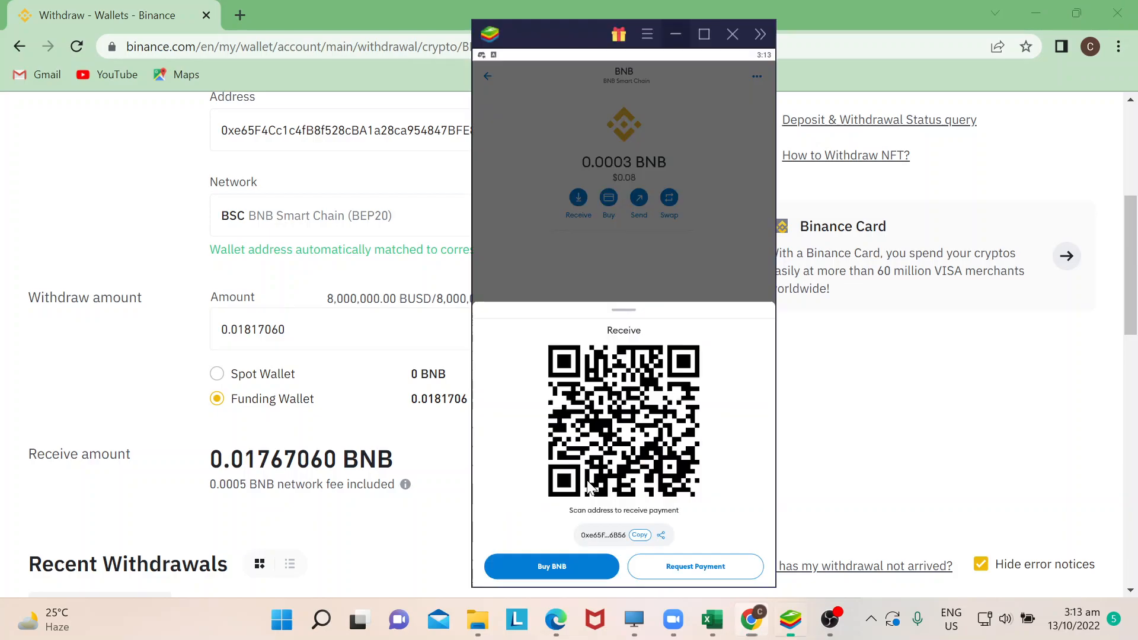
# Close MetaMask's Receive sheet to return to the 0.0003 BNB token page.
pyautogui.click(487, 76)
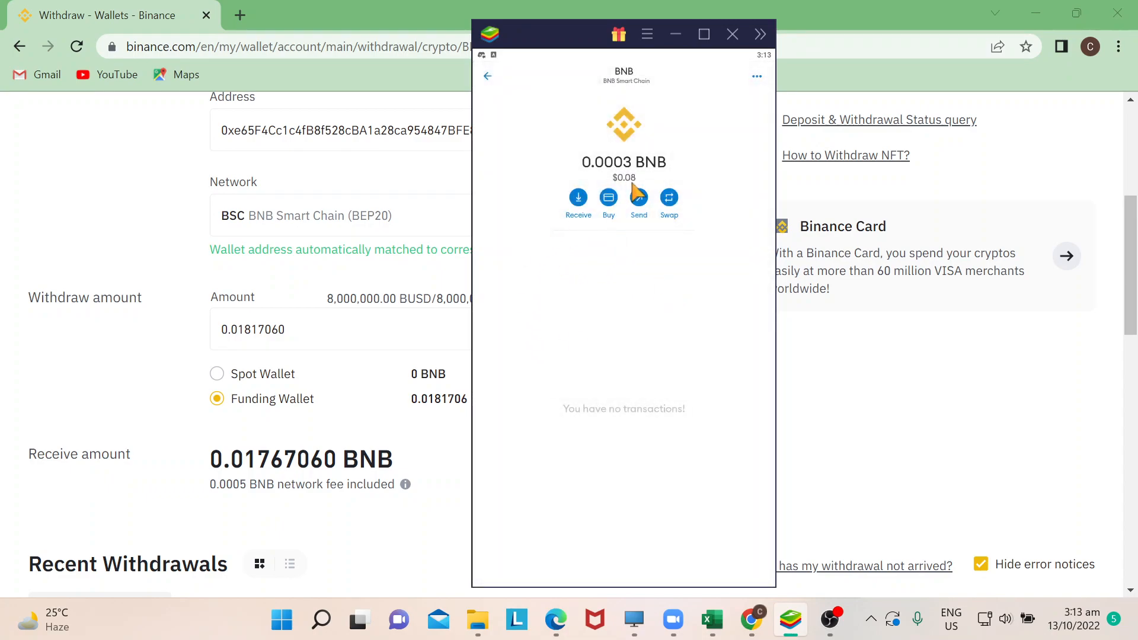
pyautogui.moveTo(673, 366)
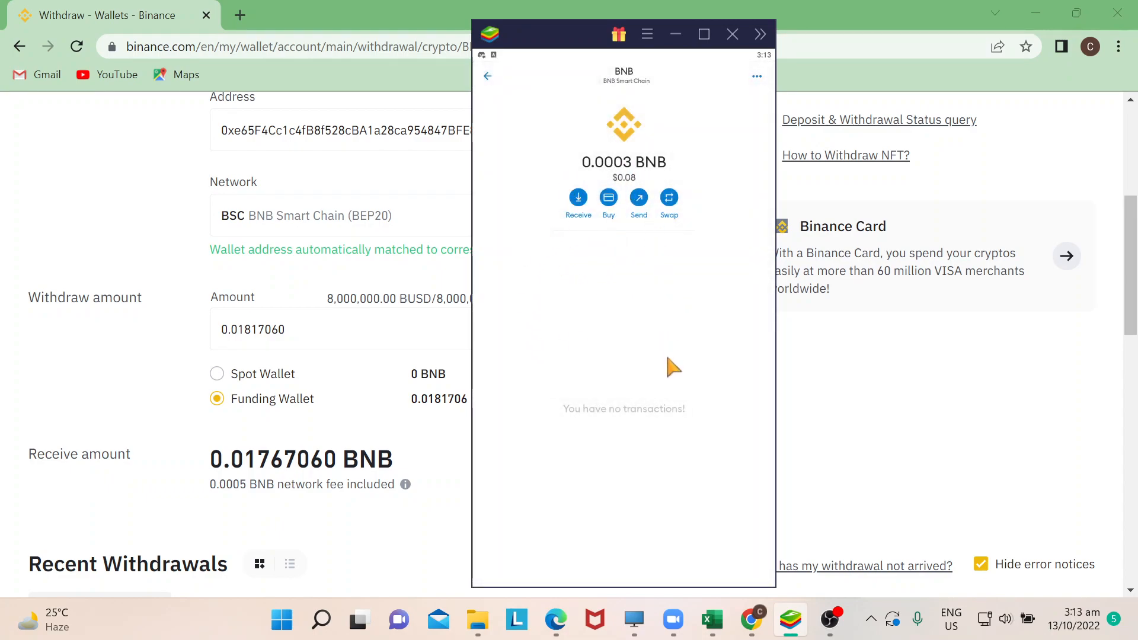